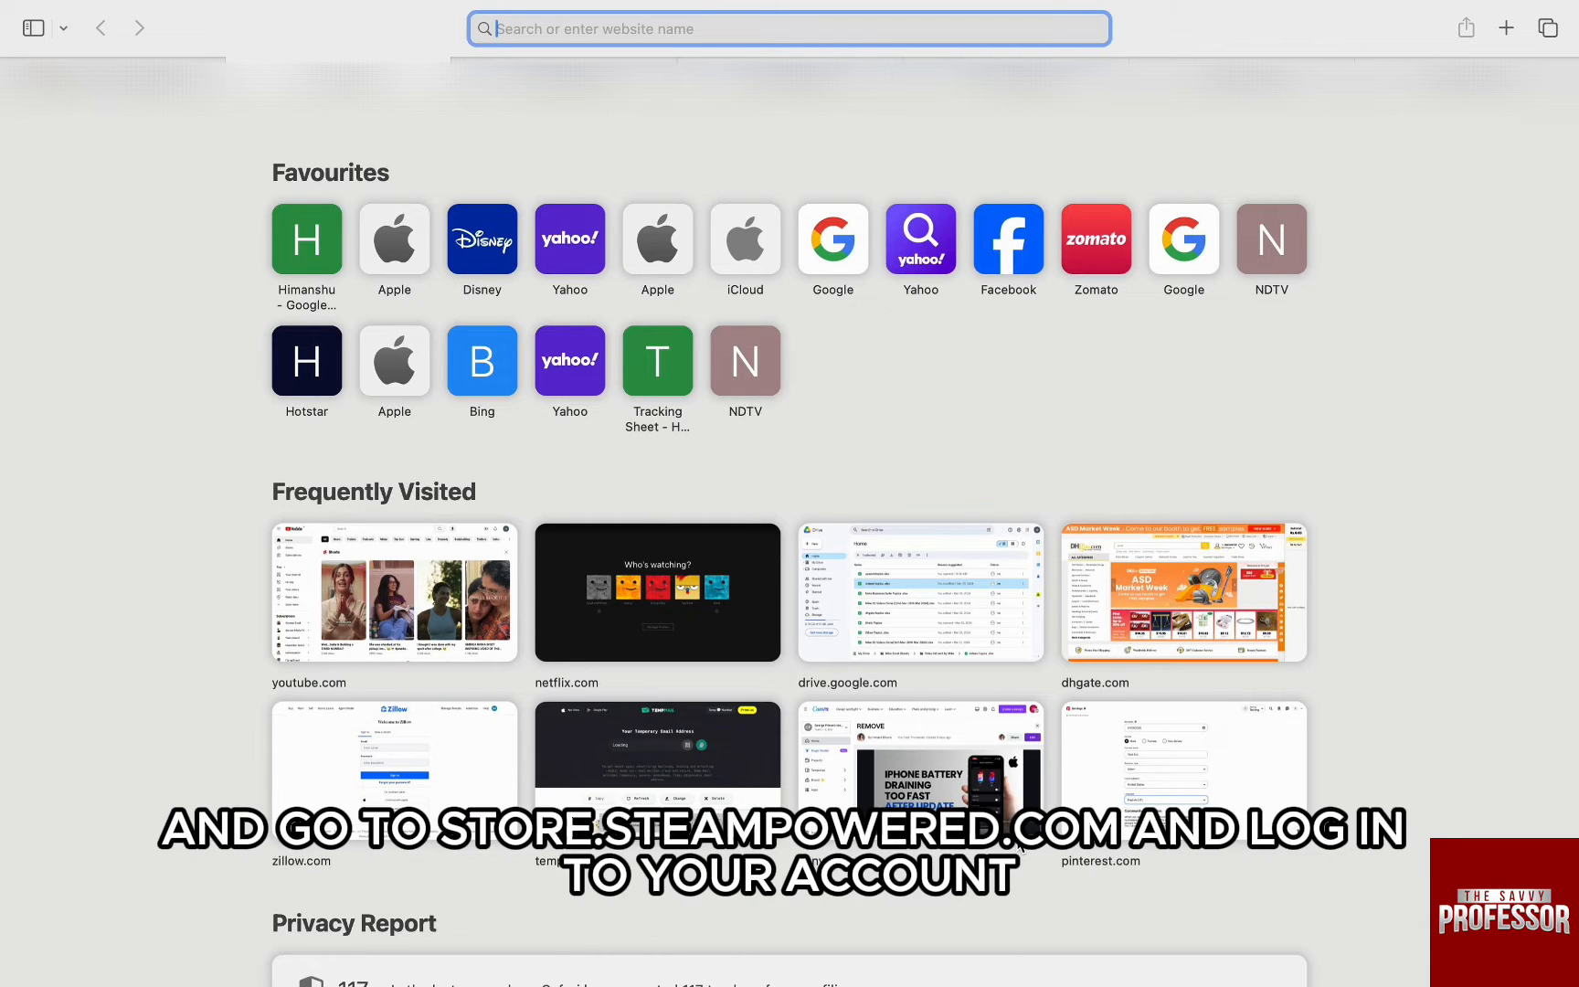
- Go to store.steampowered.com, open the Kenshi midweek deal and add it to the cart
{"action": "type", "text": "store.steampowered.com"}
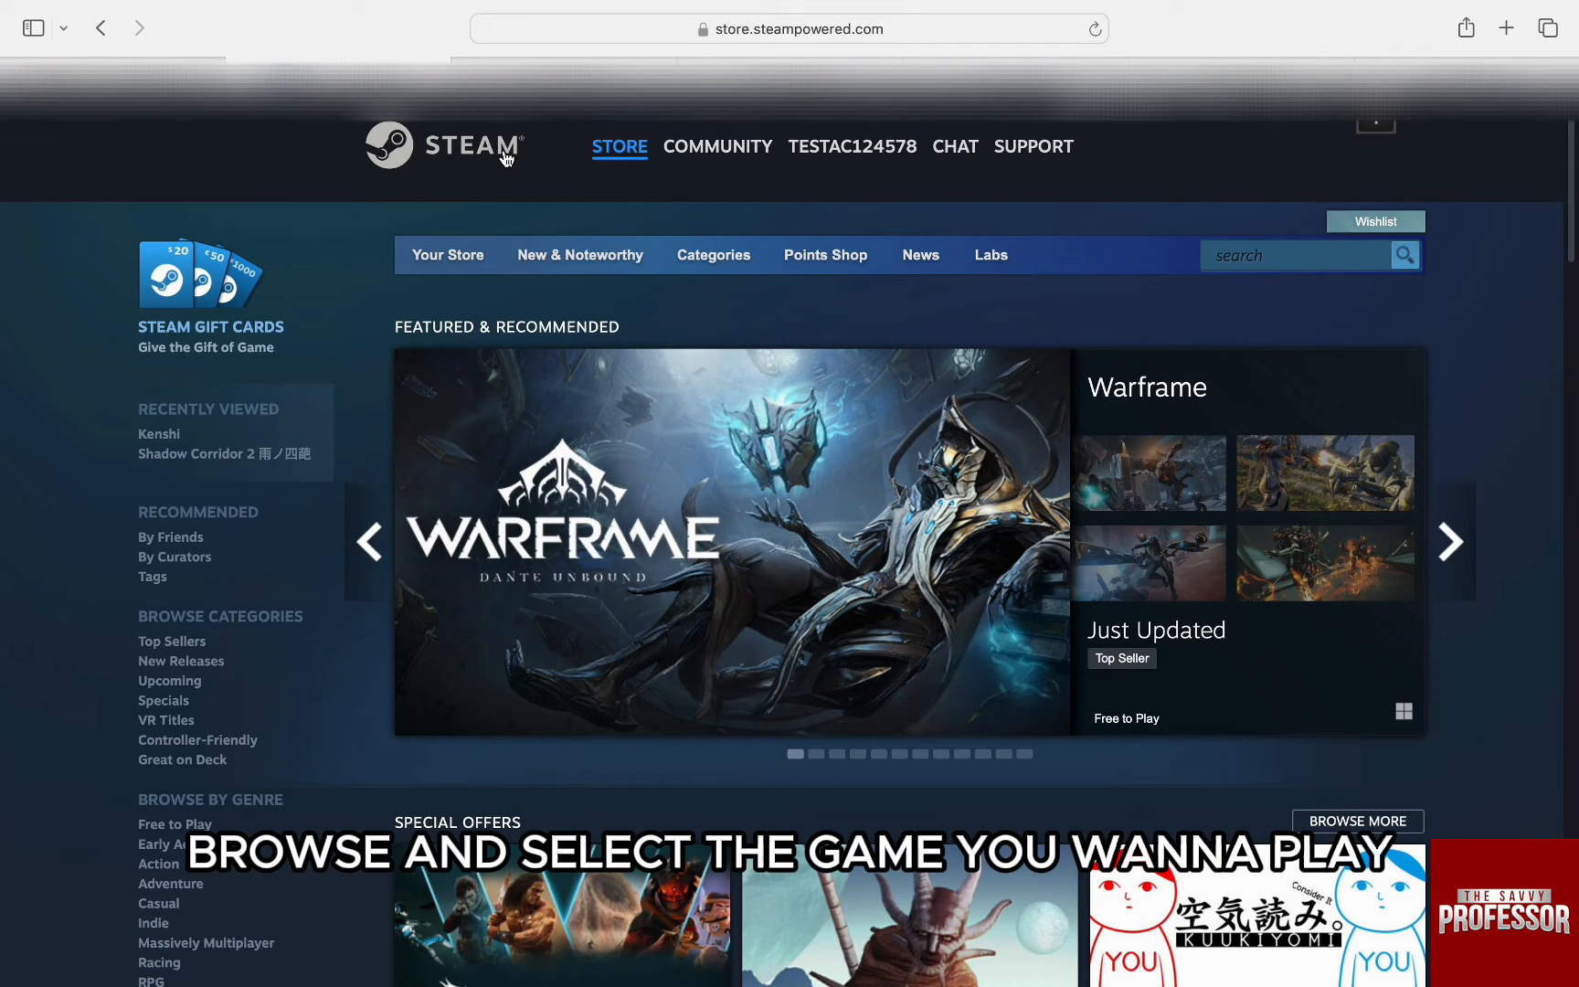
{"action": "scroll", "scroll_direction": "down", "scroll_amount": 3}
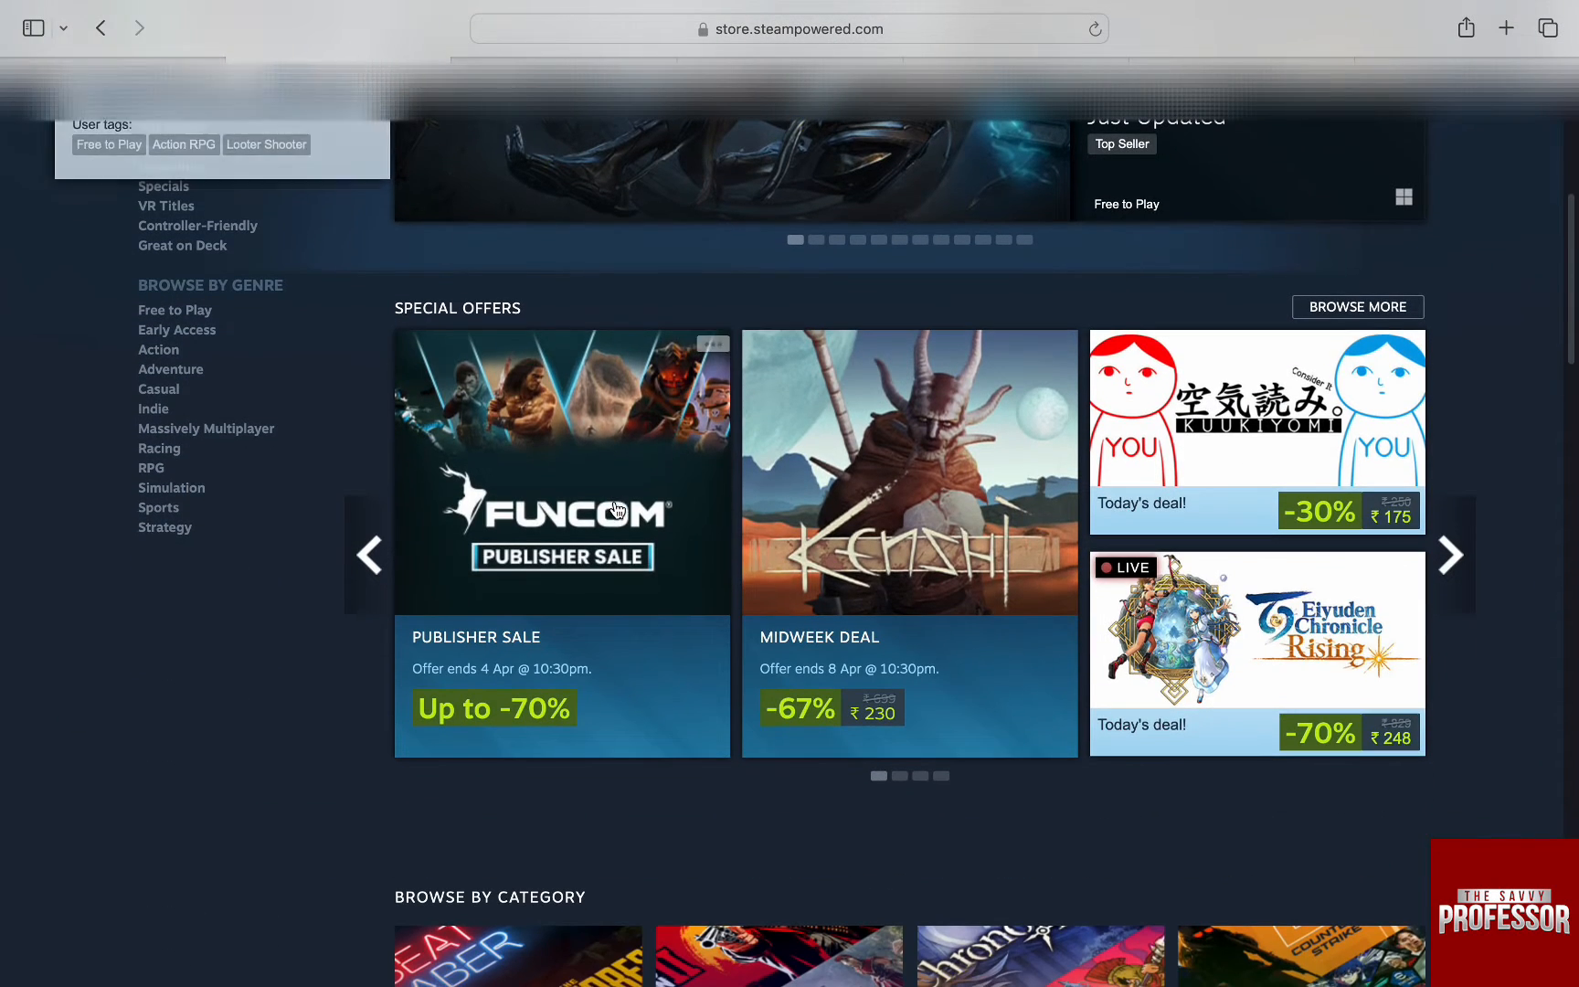
{"action": "left_click", "coordinate": [909, 473]}
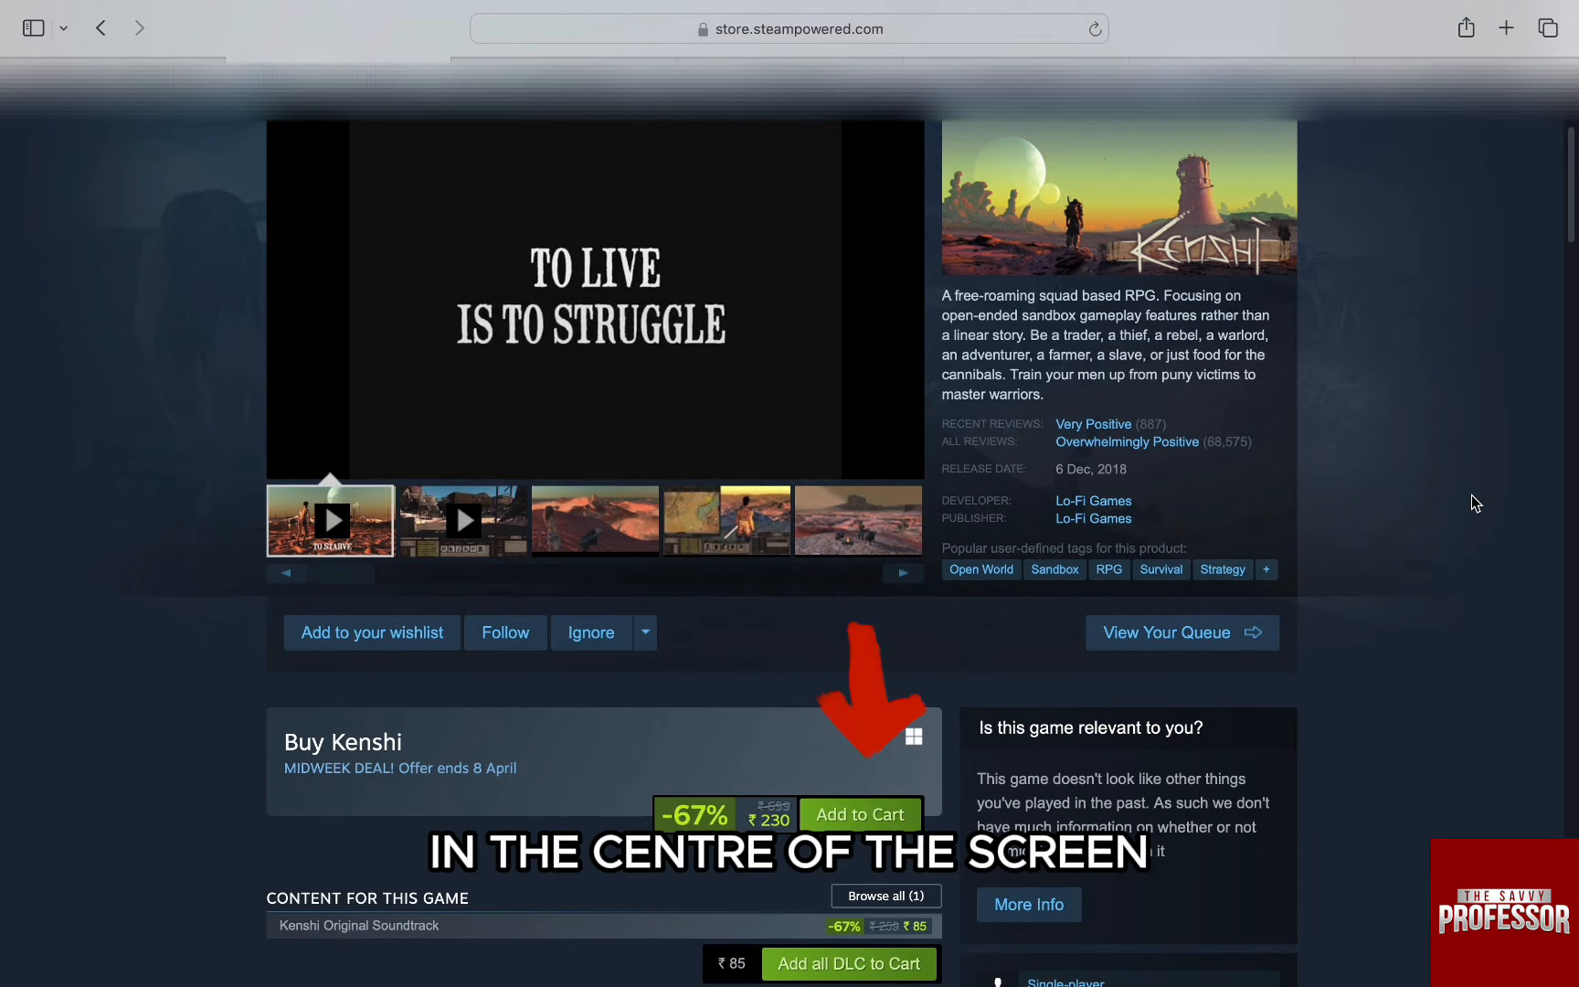
{"action": "left_click", "coordinate": [860, 813]}
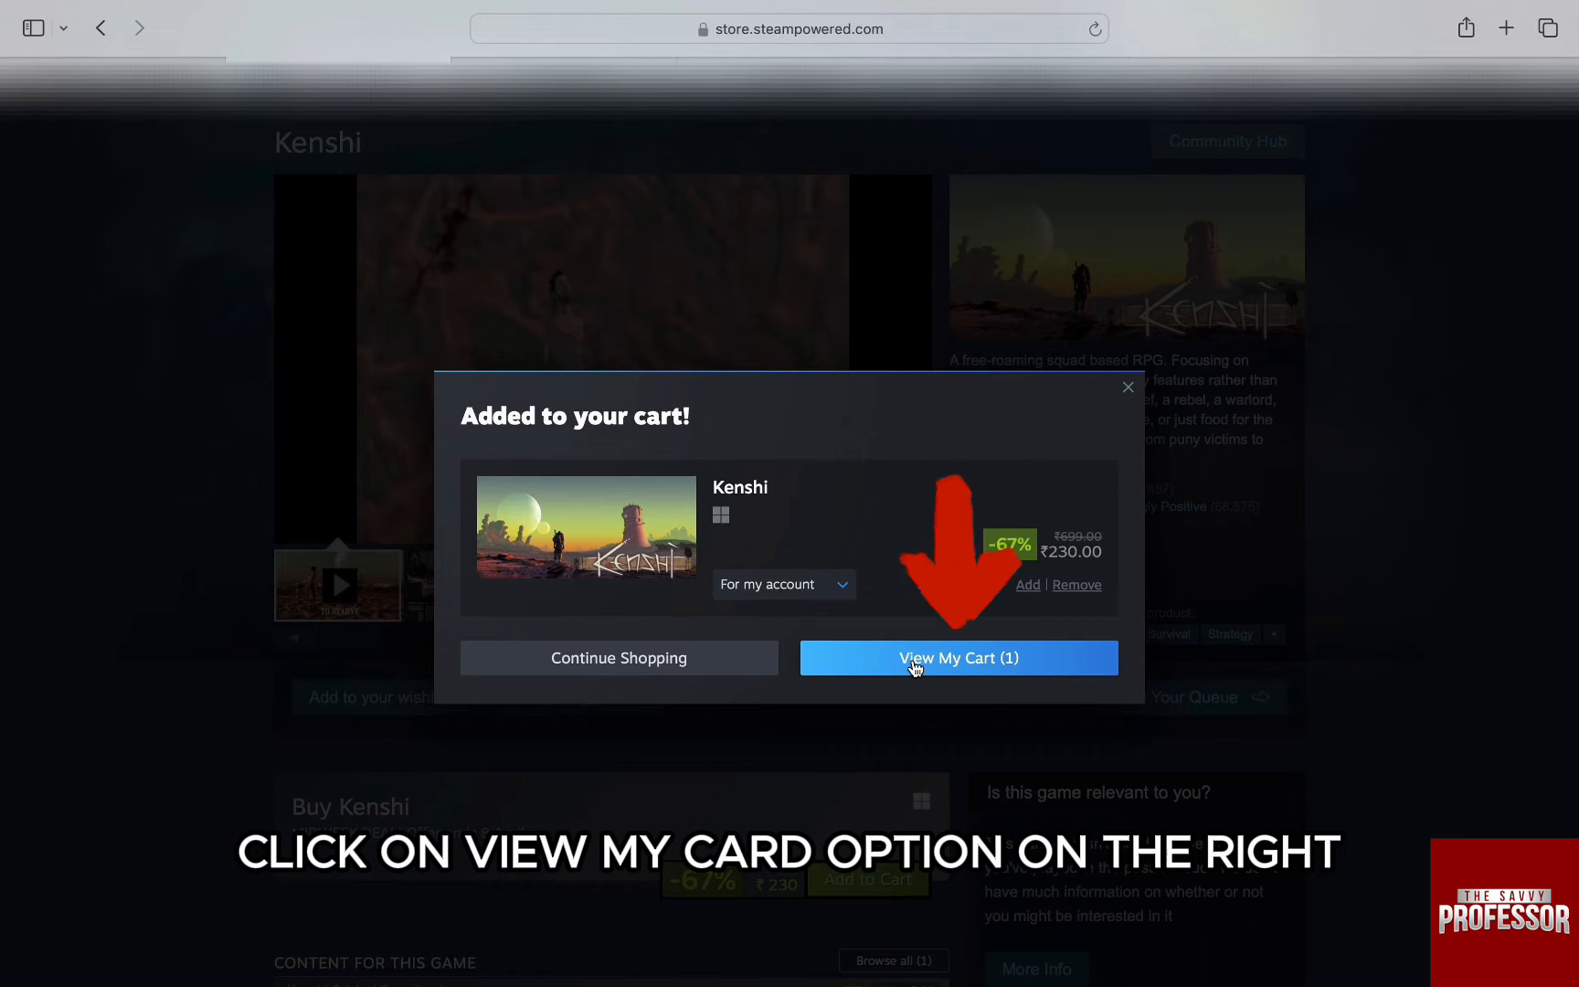
- View the cart listing Kenshi at ₹230 and continue to payment
{"action": "left_click", "coordinate": [957, 658]}
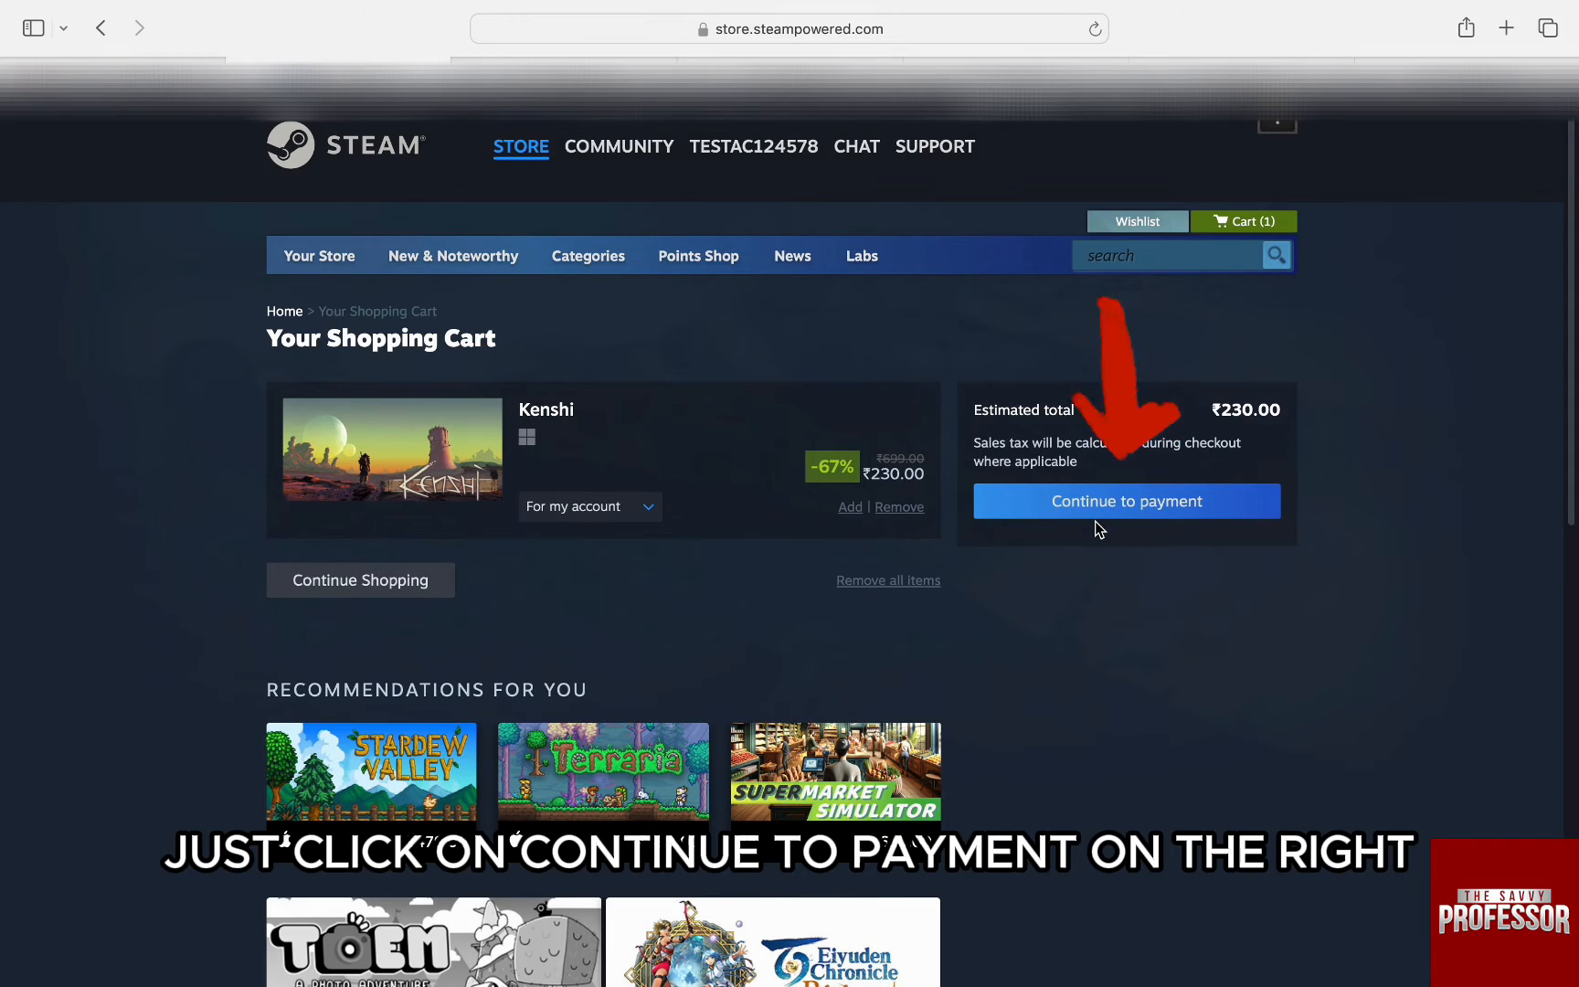
{"action": "left_click", "coordinate": [1125, 501]}
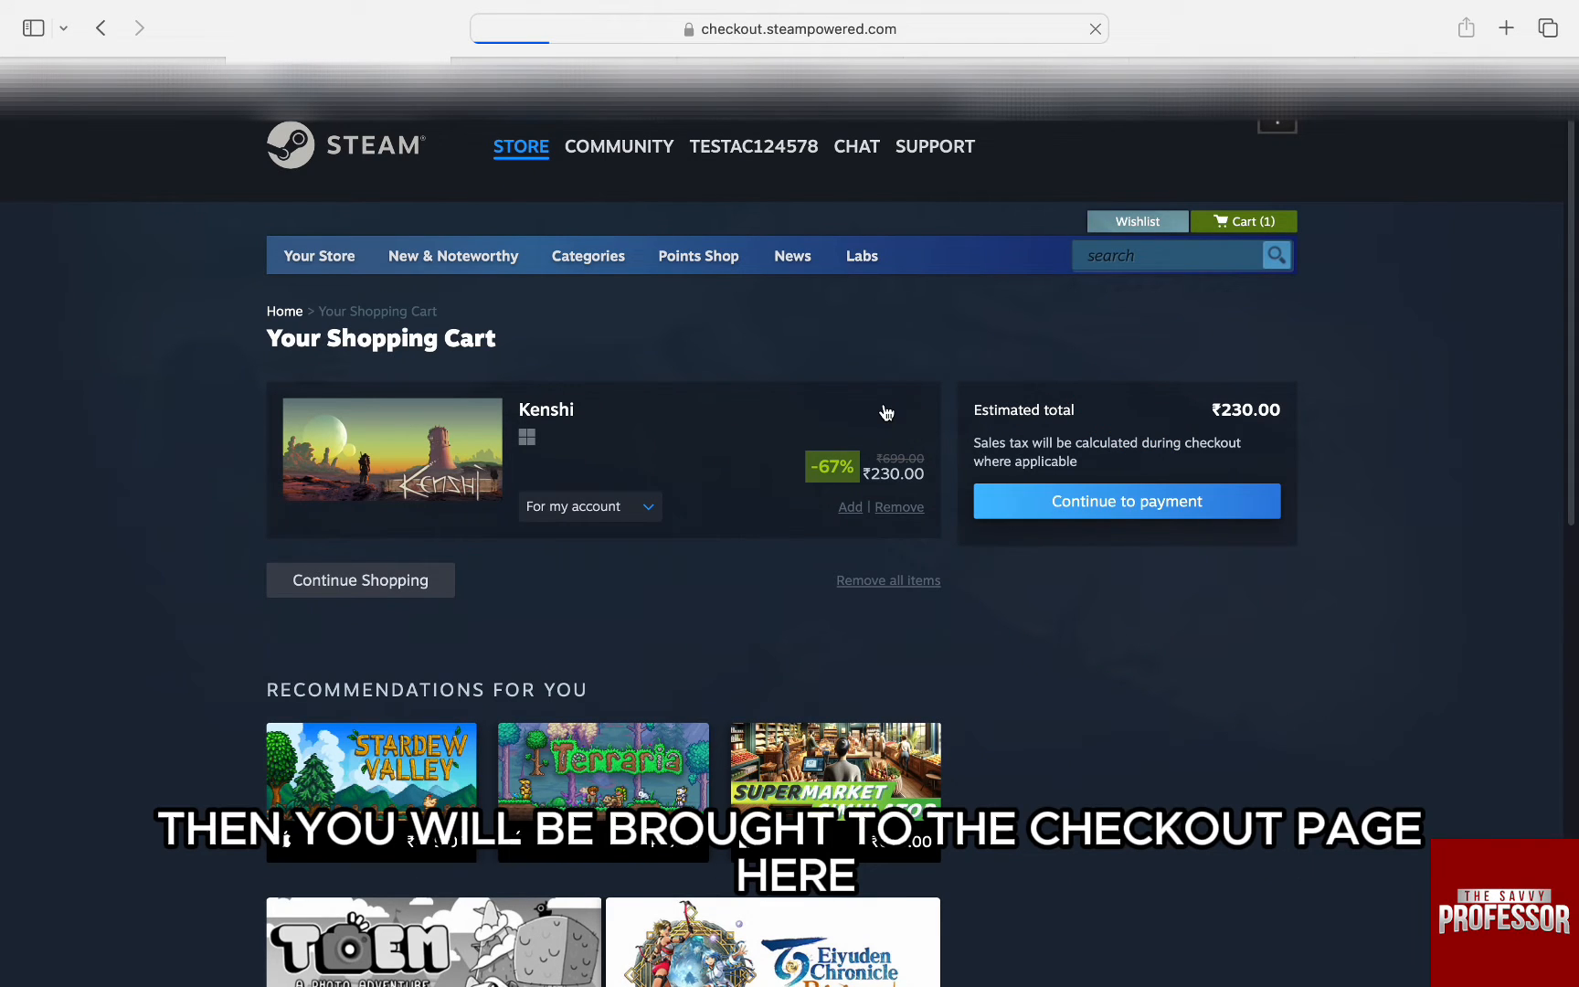
- Reach the checkout sign-in page and select the account name field
{"action": "left_click", "coordinate": [1125, 501]}
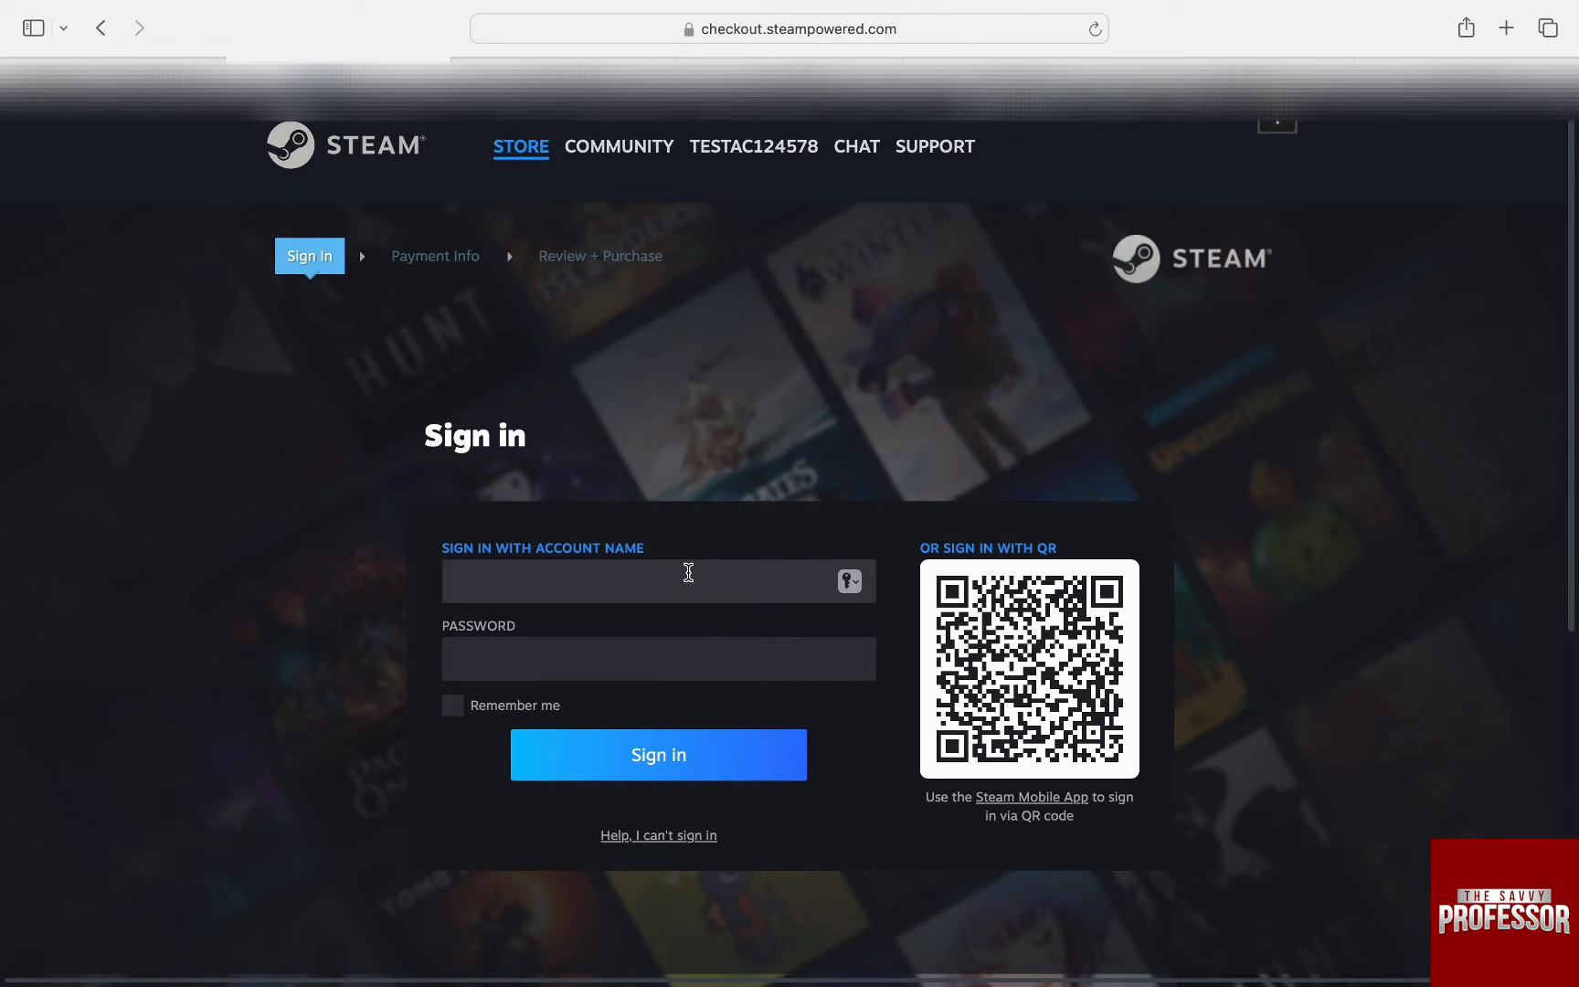
{"action": "left_click", "coordinate": [658, 753]}
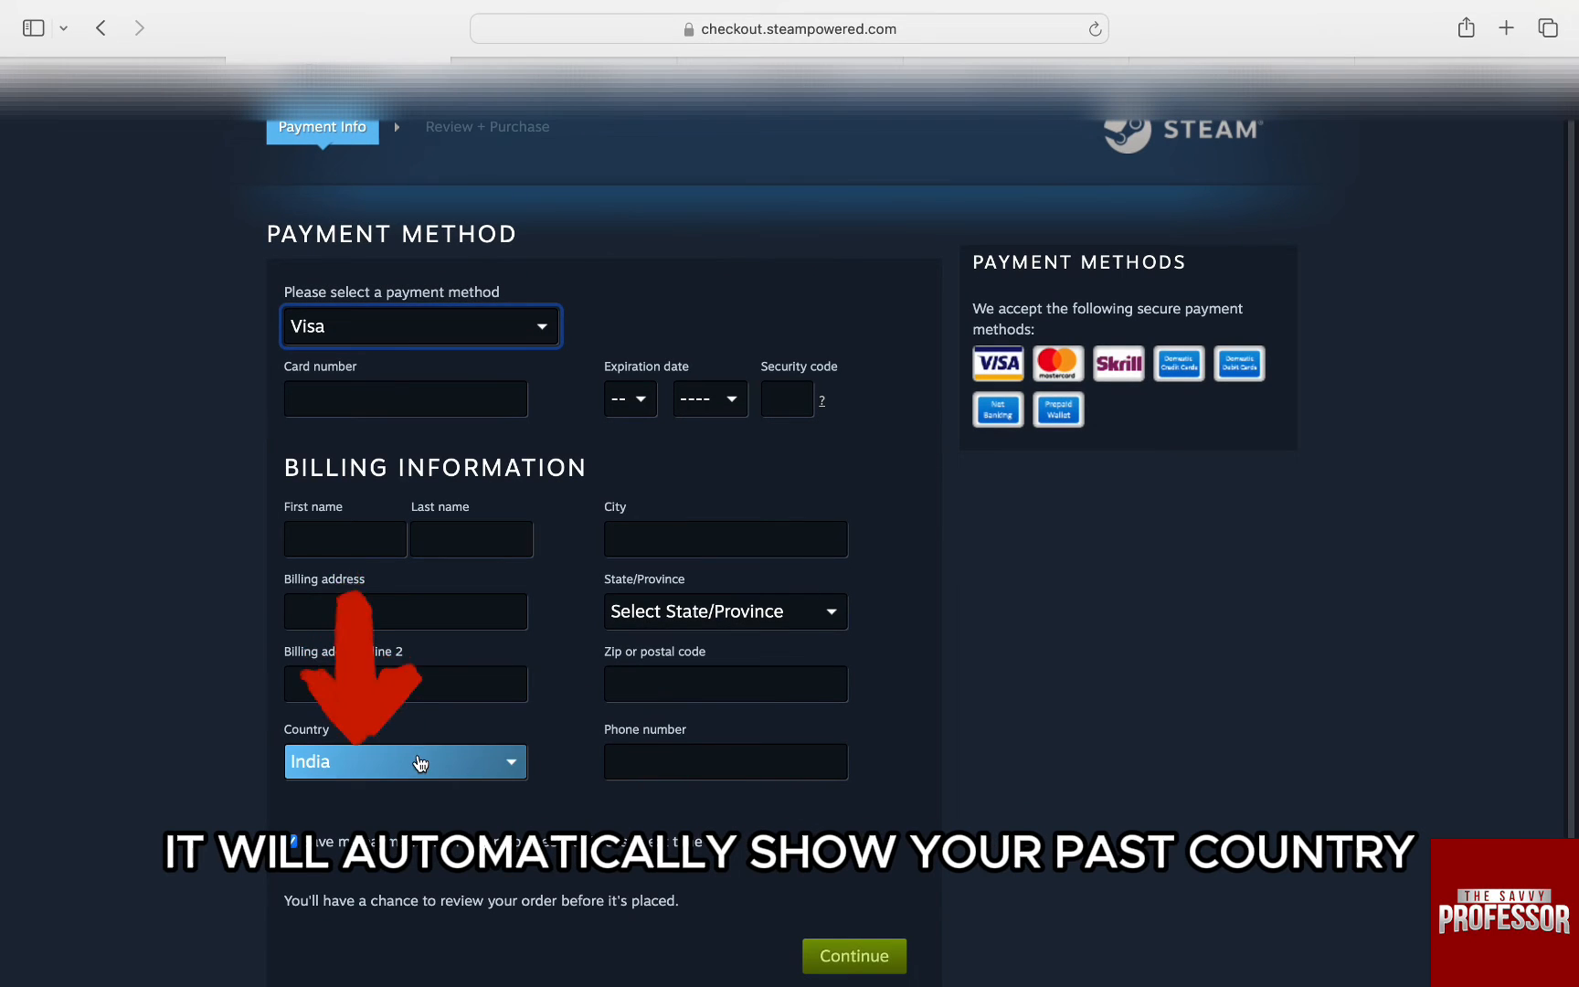
- Expand the Billing Information Country dropdown on the Payment Info page
{"action": "left_click", "coordinate": [405, 761]}
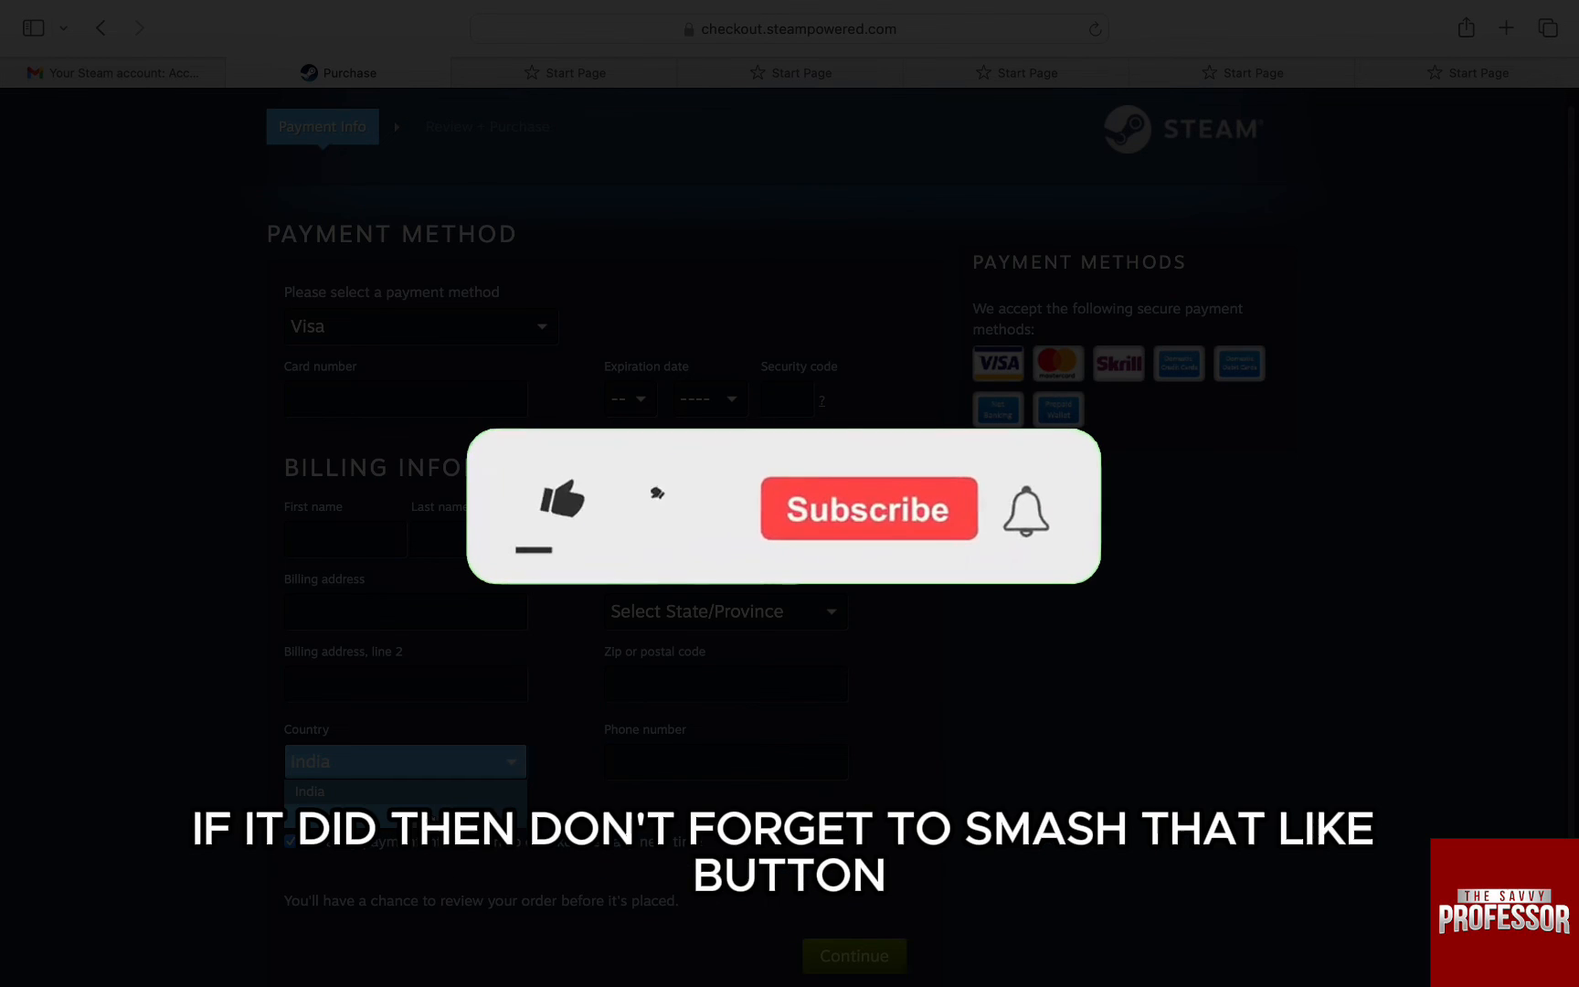
{"action": "left_click", "coordinate": [559, 502]}
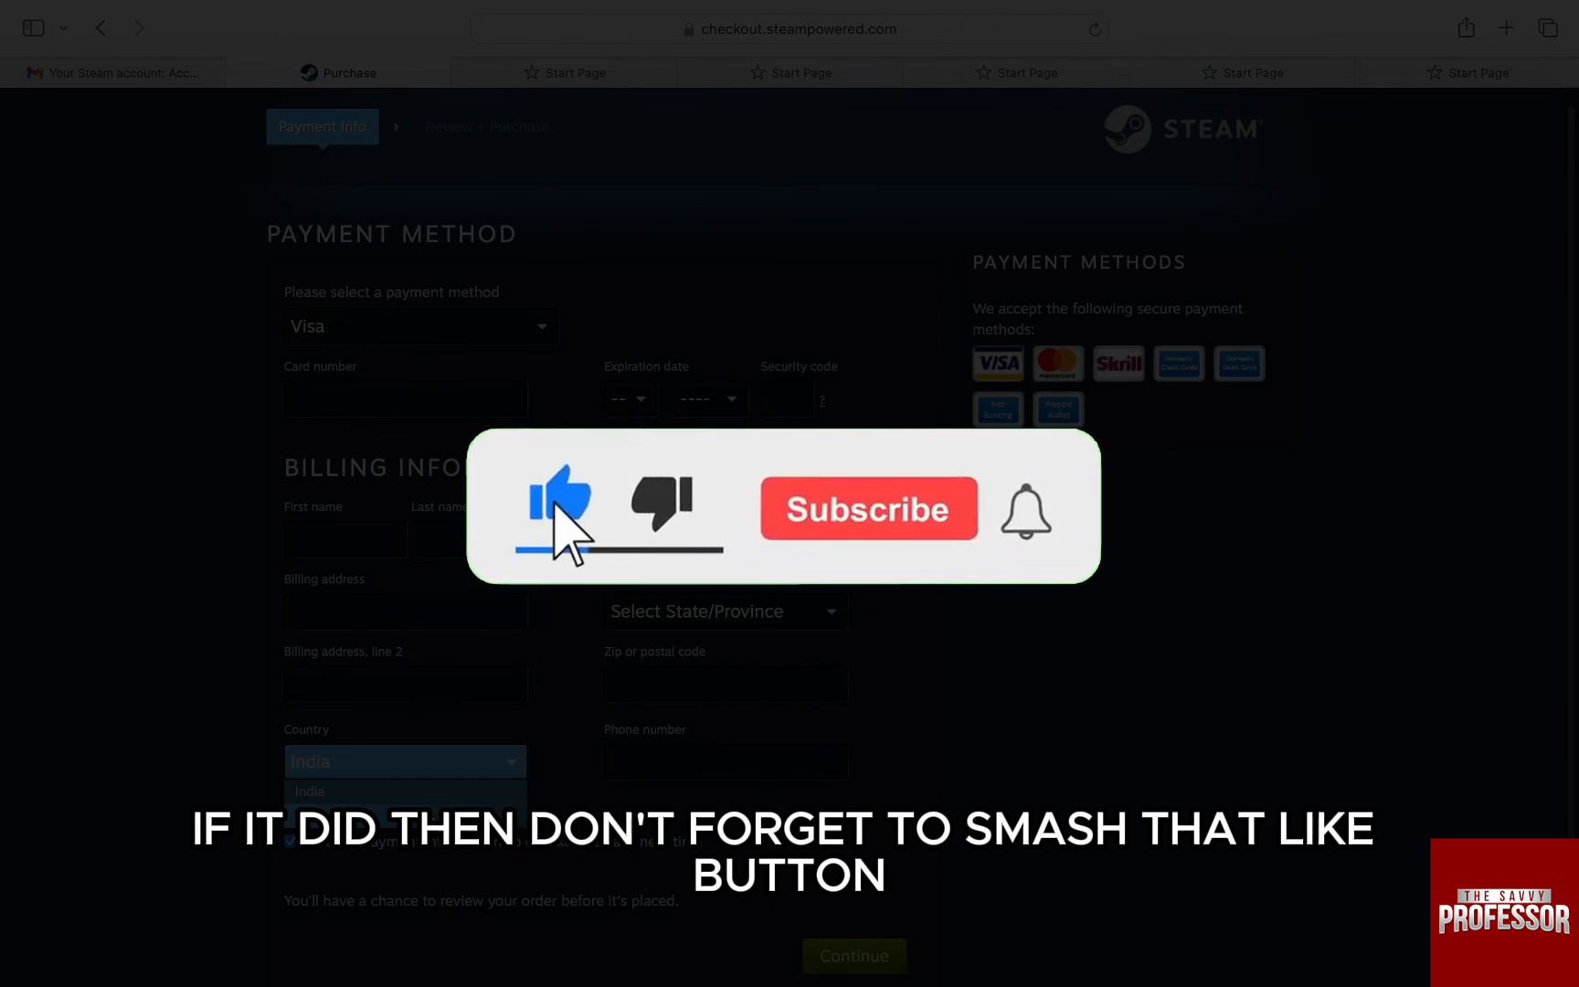
{"action": "left_click", "coordinate": [869, 507]}
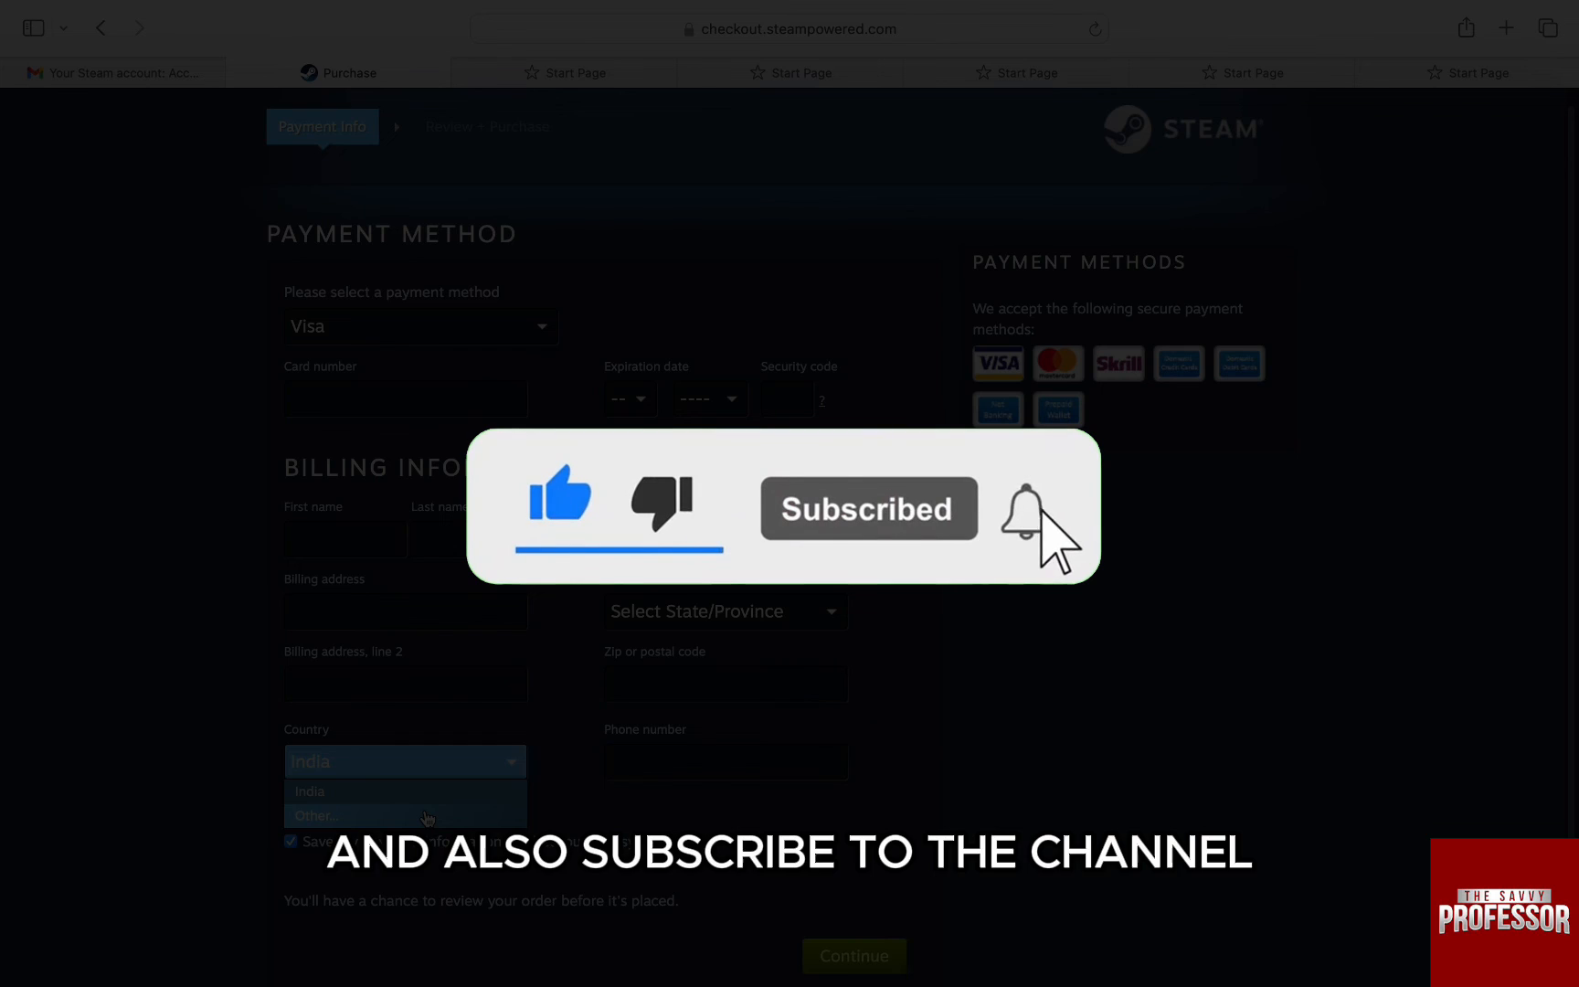